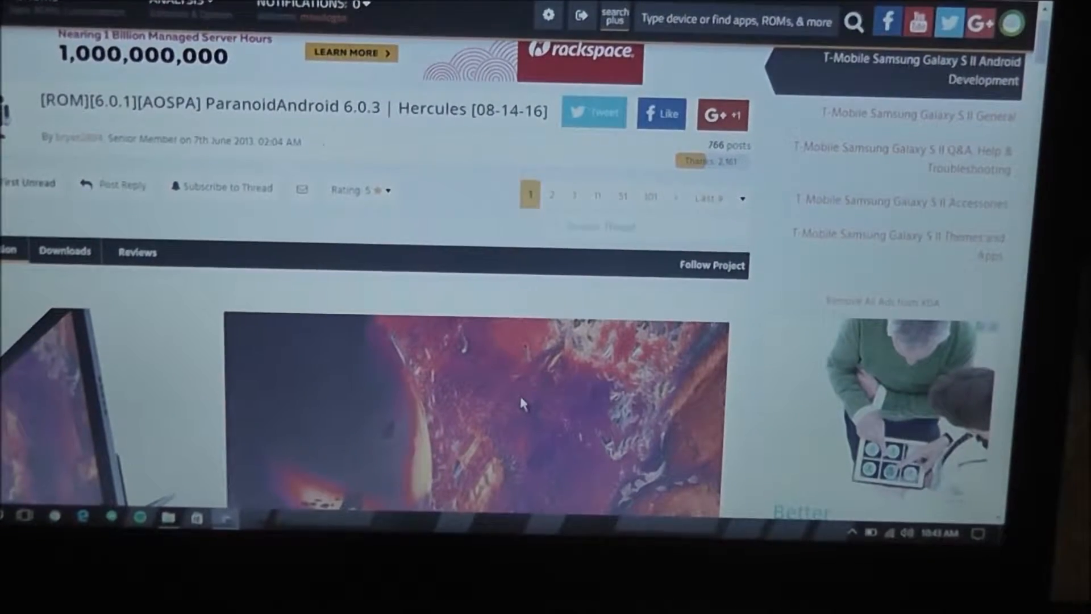
# - Scroll through the first post's ROM details down to the CREDITS, LINKS and XDA:DevDB Information
pyautogui.scroll(-3)
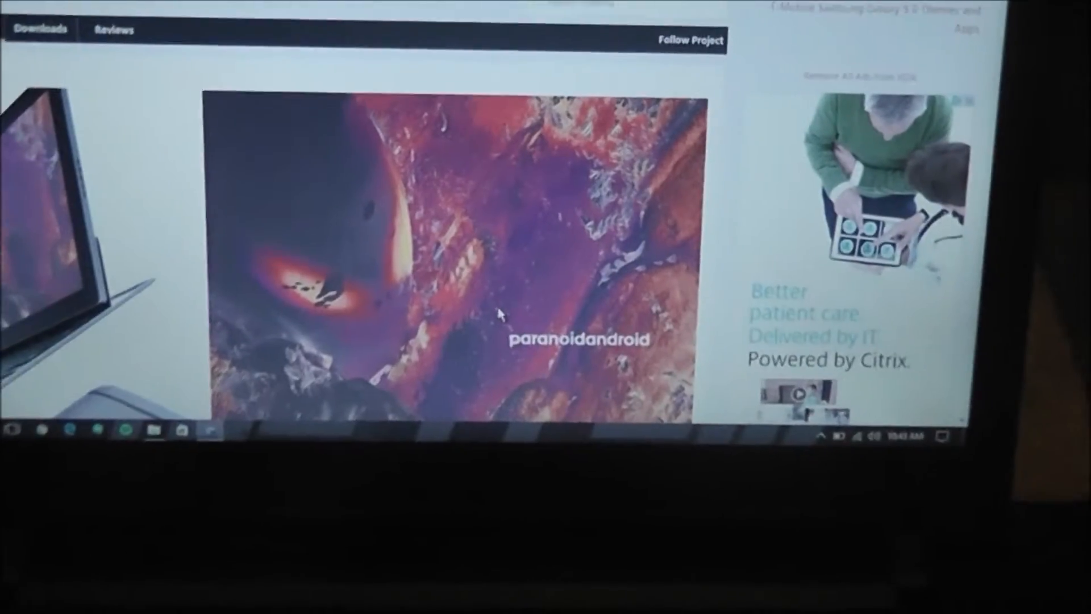
pyautogui.scroll(3)
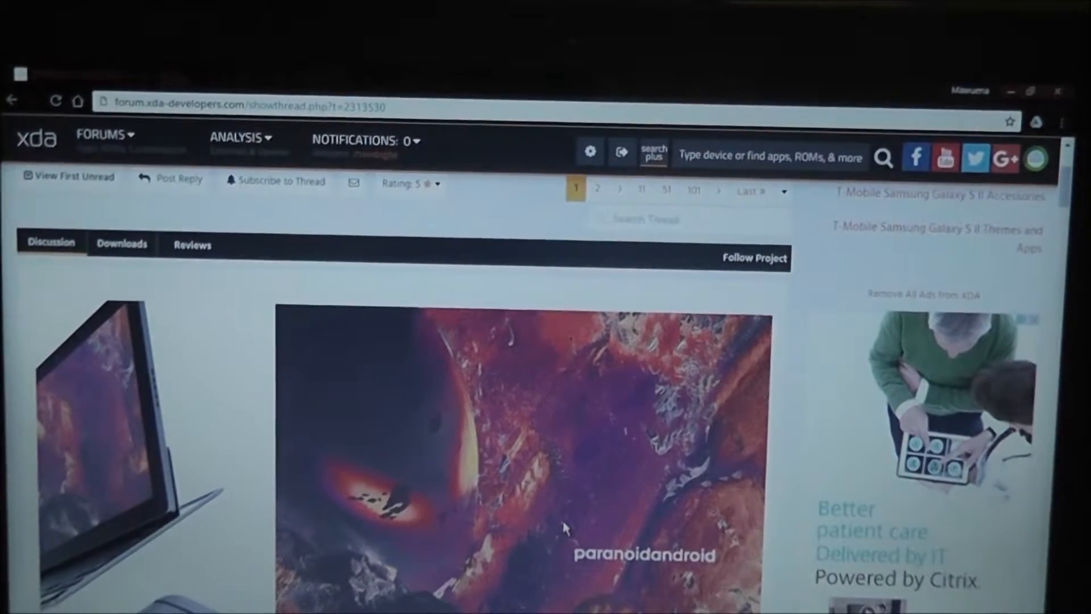
pyautogui.scroll(-3)
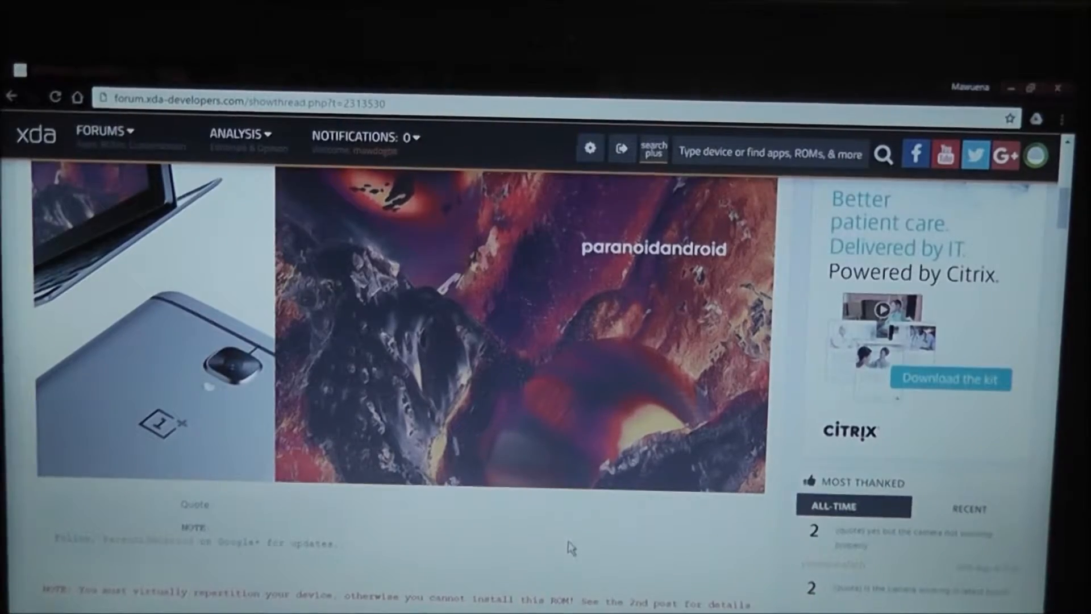
pyautogui.scroll(-3)
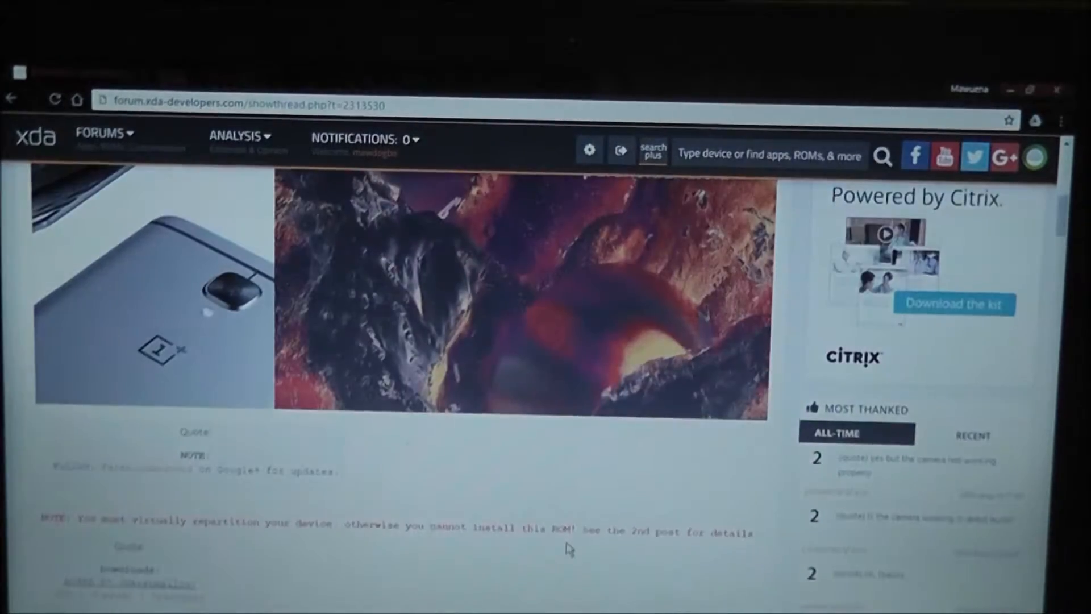
pyautogui.scroll(3)
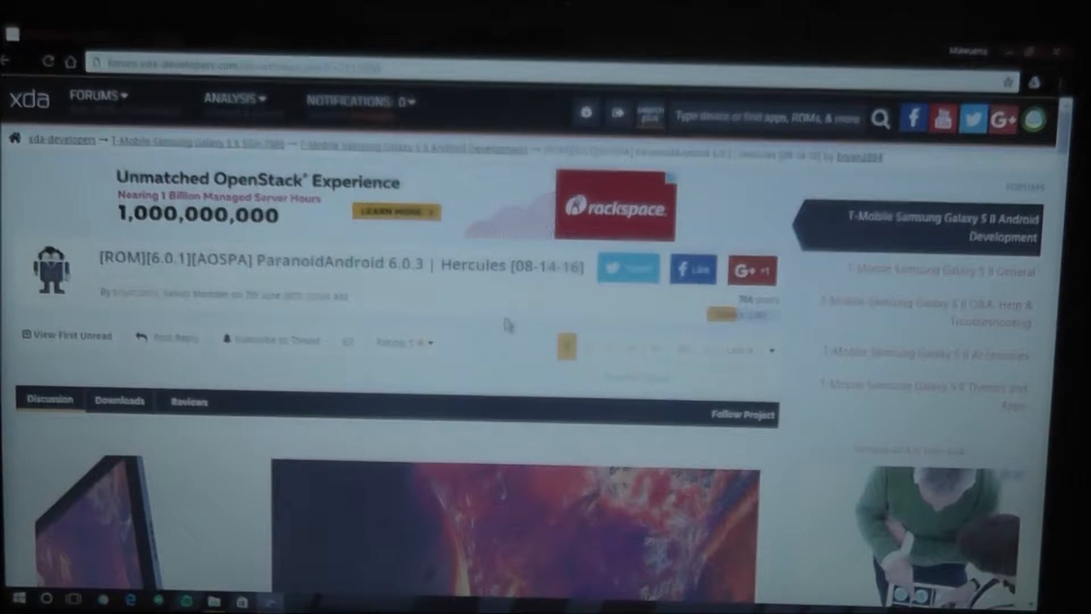
pyautogui.scroll(-3)
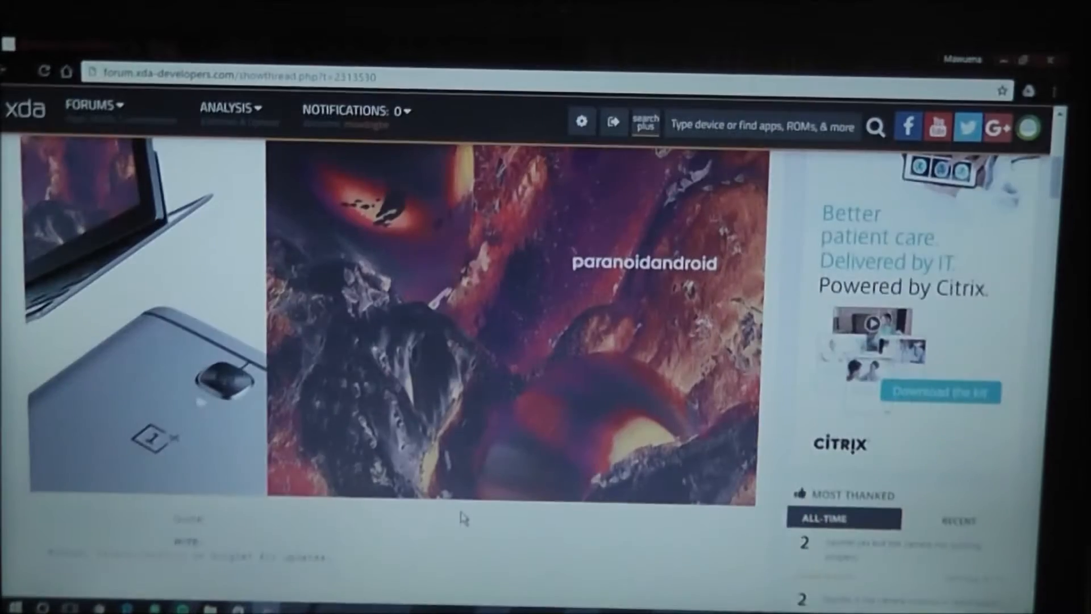
pyautogui.scroll(-3)
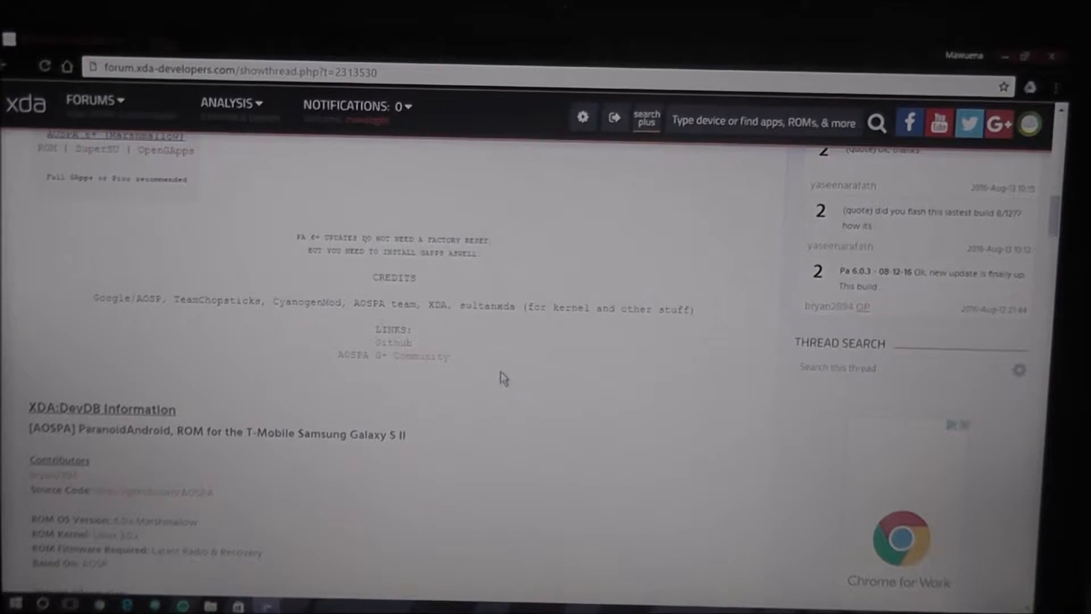
# - Scroll down through the numbered installation steps and older builds, then back up to the Downloads links
pyautogui.scroll(-3)
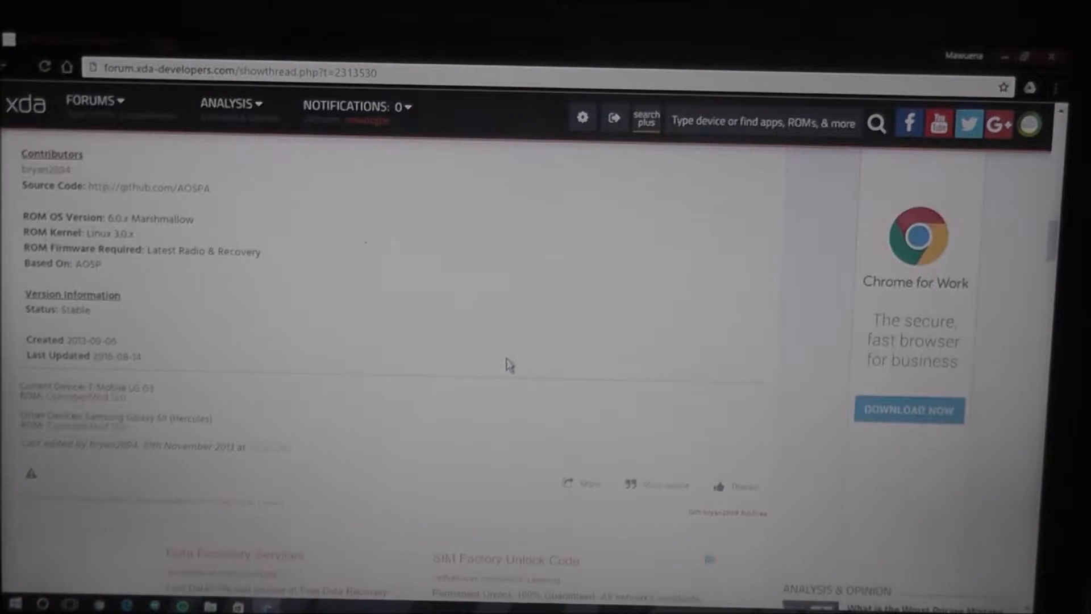
pyautogui.scroll(-3)
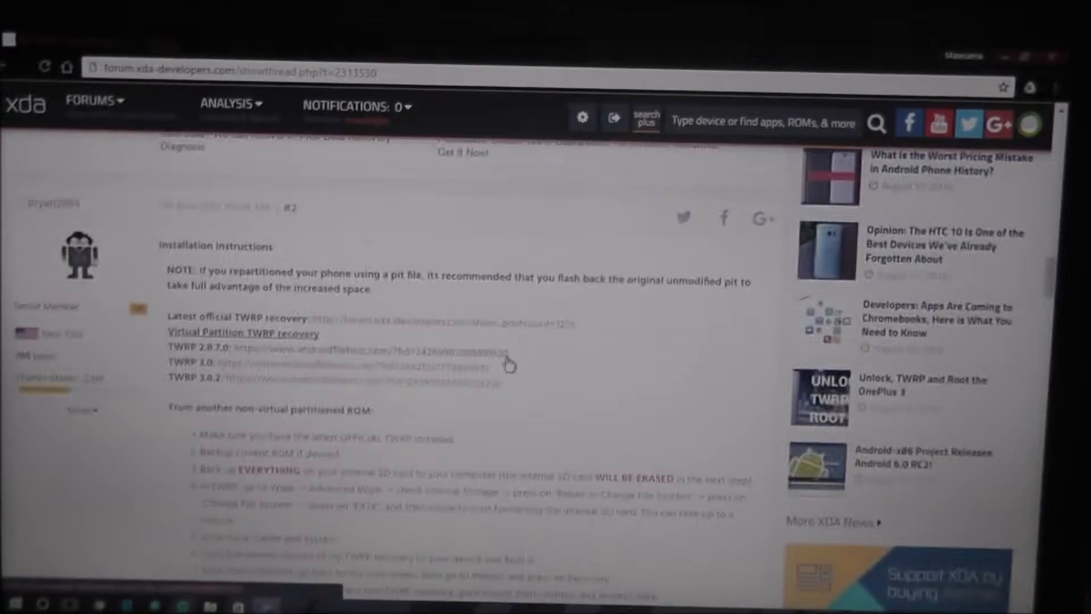
pyautogui.scroll(-3)
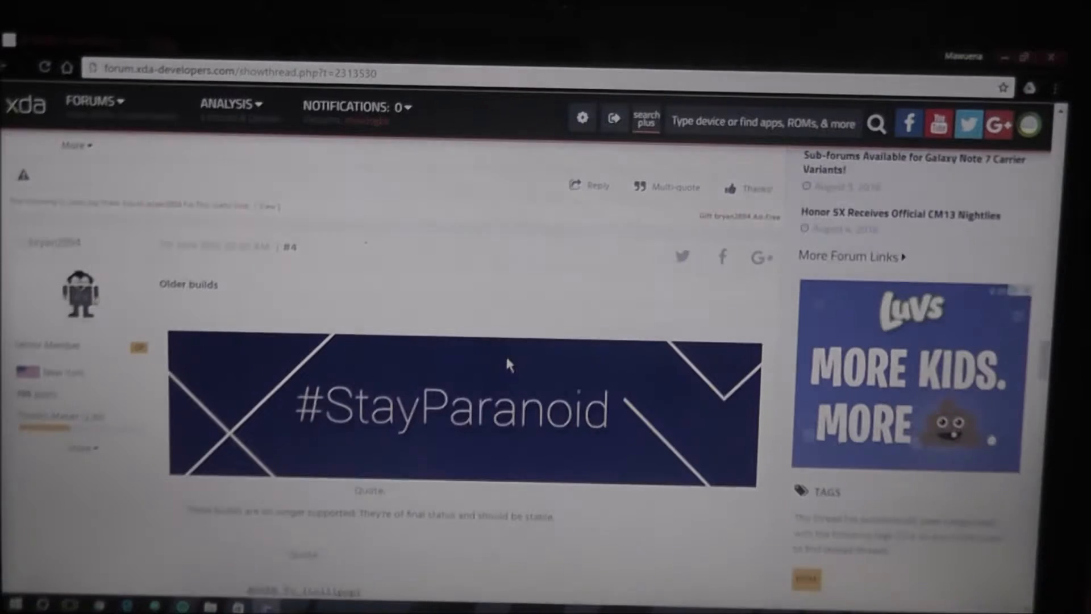
pyautogui.scroll(-3)
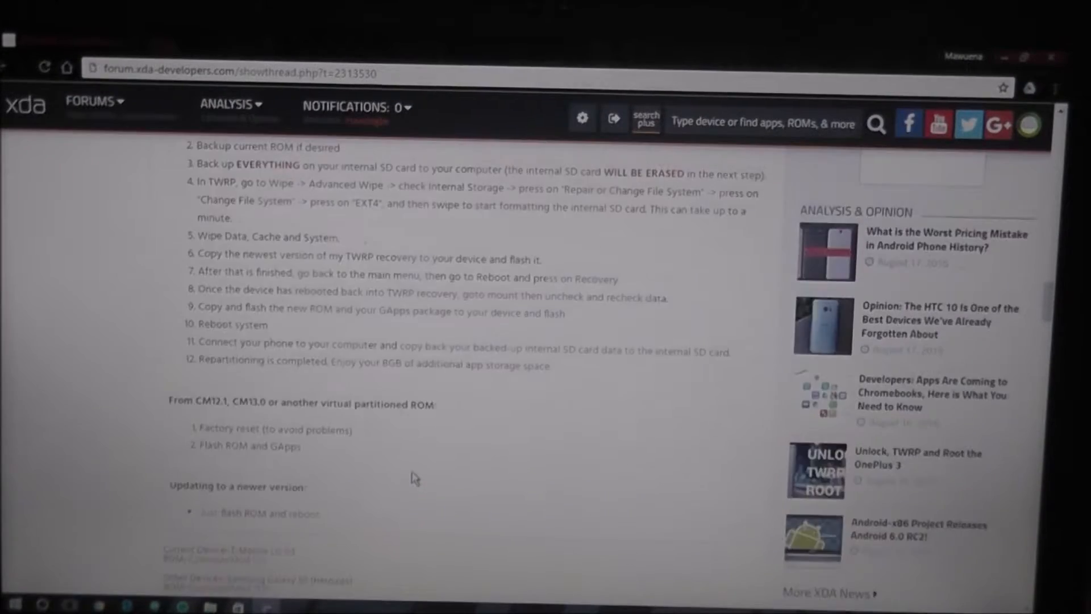
pyautogui.scroll(-3)
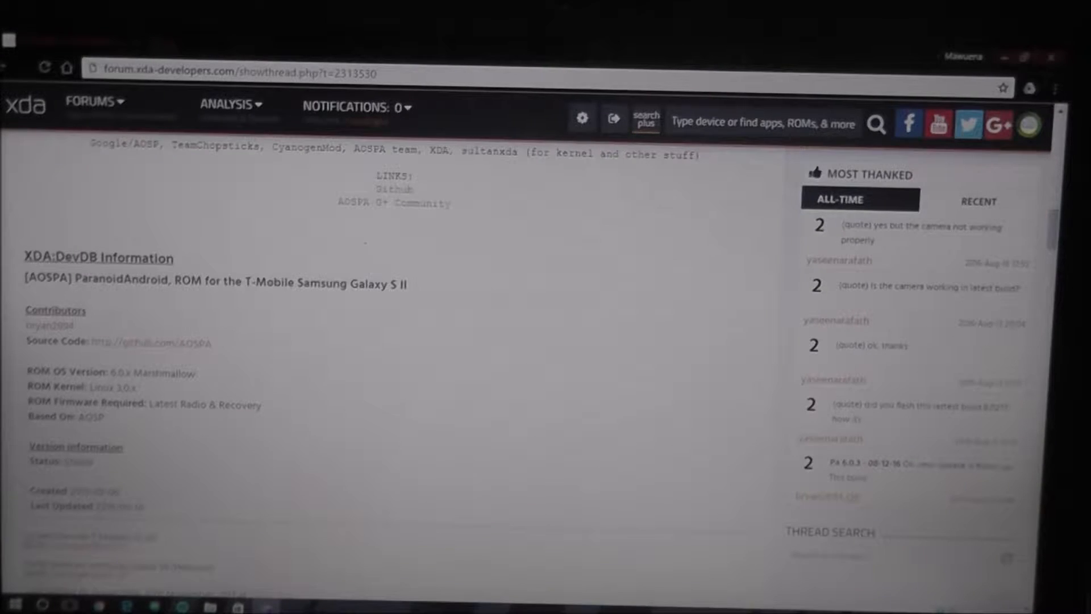
pyautogui.scroll(3)
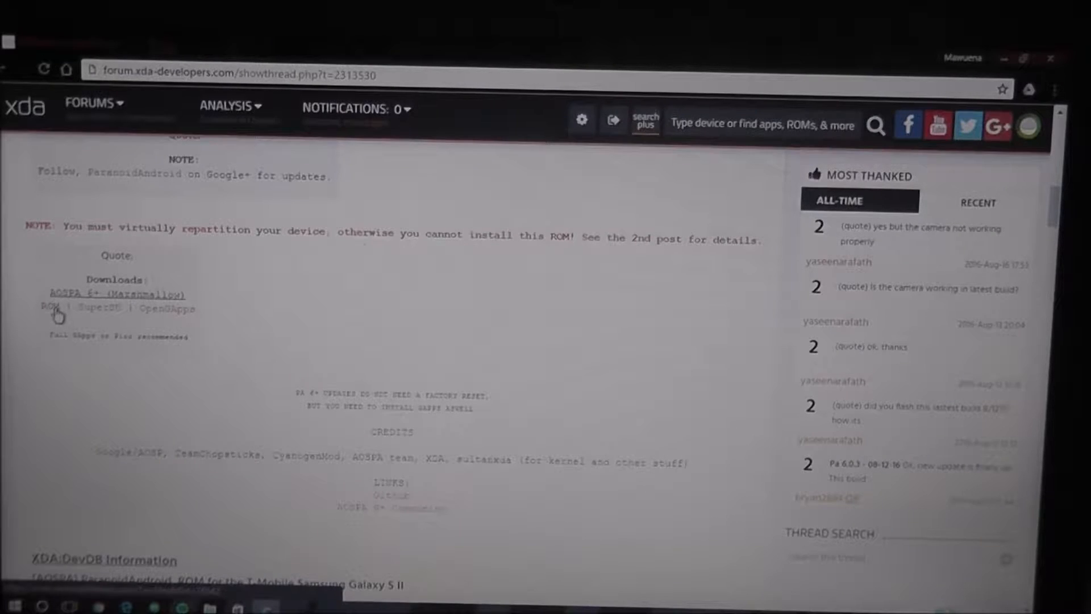
# - Follow the AOSPA 6+ download link to the pa_celox-6.0.3-20160814.zip entry on AndroidFileHost
pyautogui.click(57, 308)
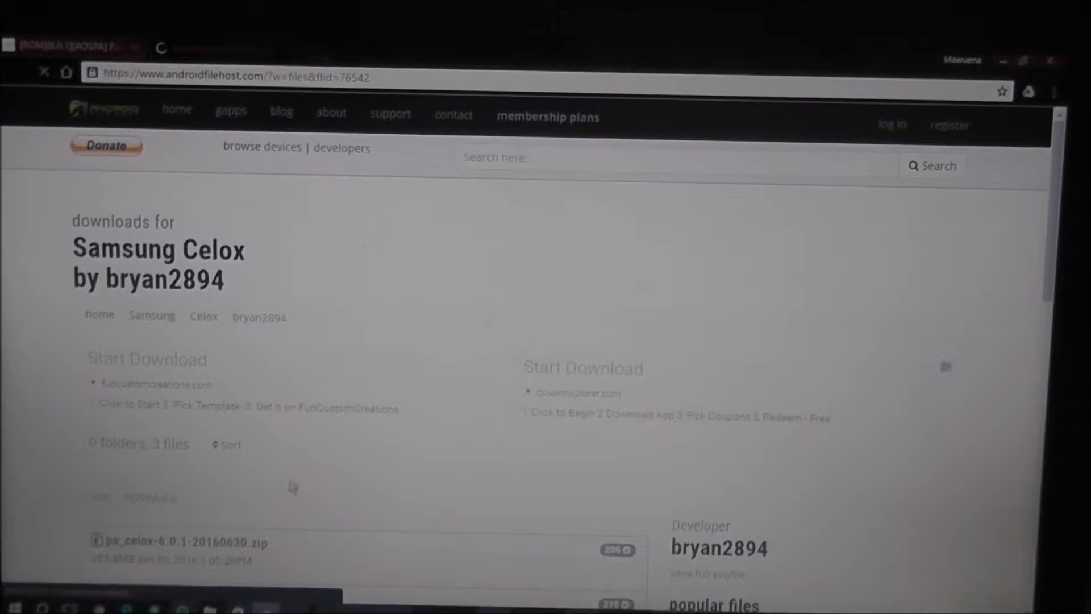
pyautogui.scroll(-3)
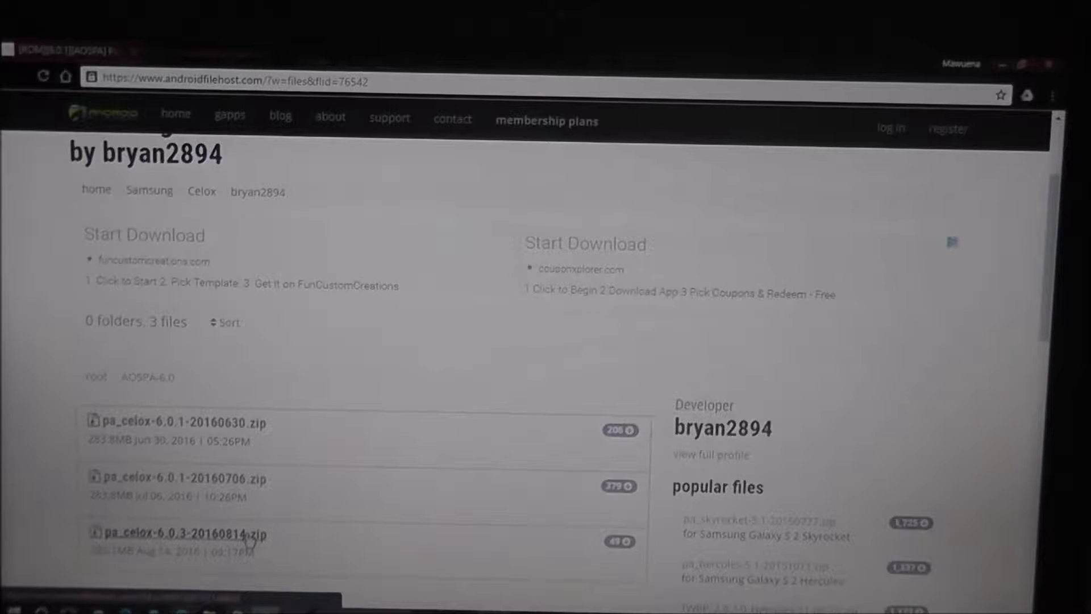
pyautogui.click(181, 535)
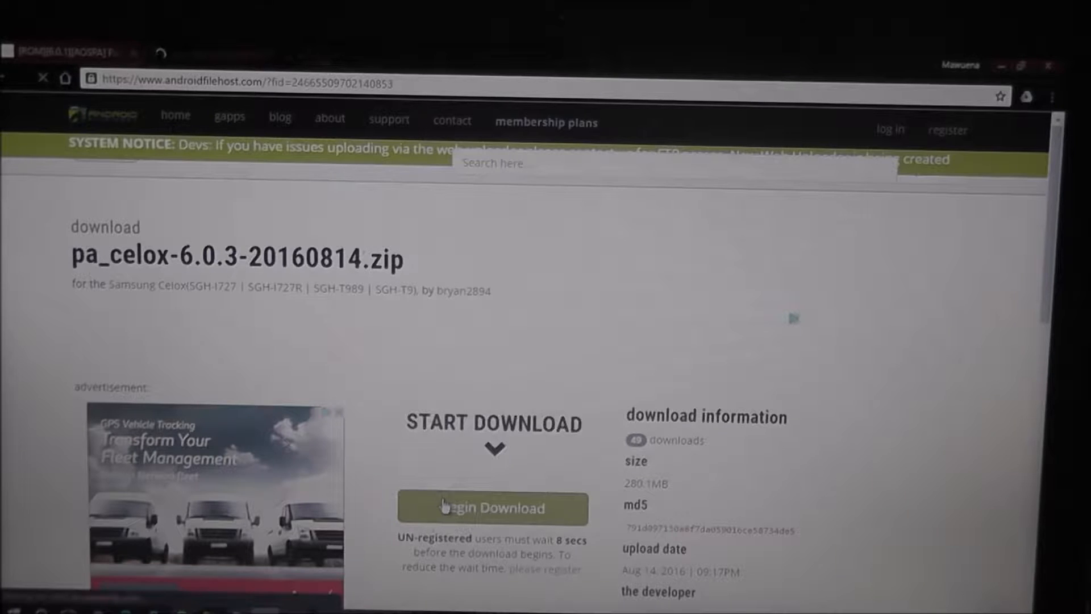
# - Begin the pa_celox-6.0.3-20160814.zip download via the Primary Download button
pyautogui.click(492, 508)
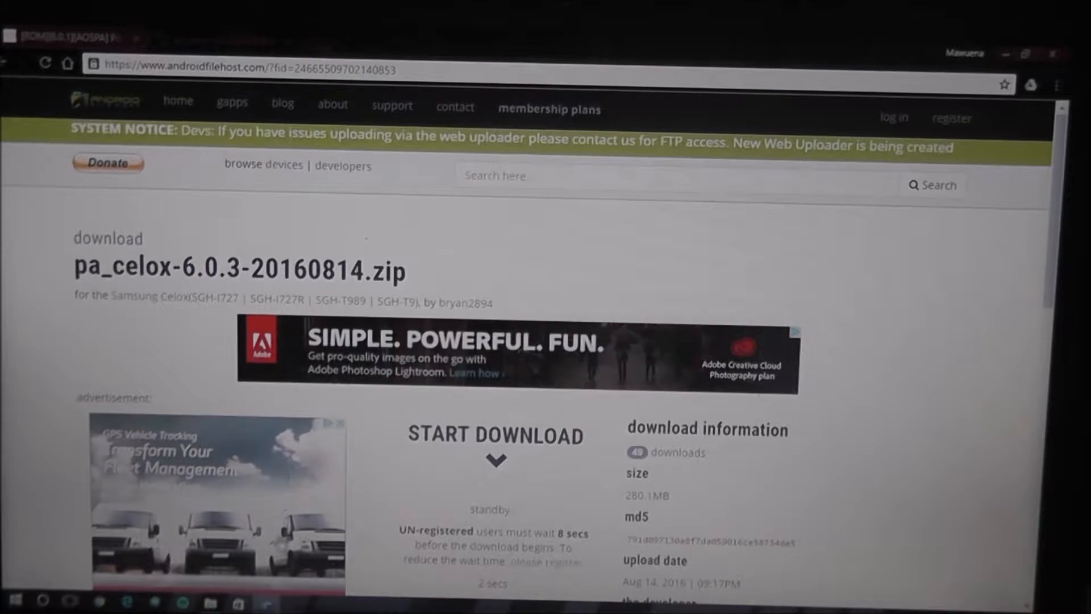
pyautogui.click(494, 436)
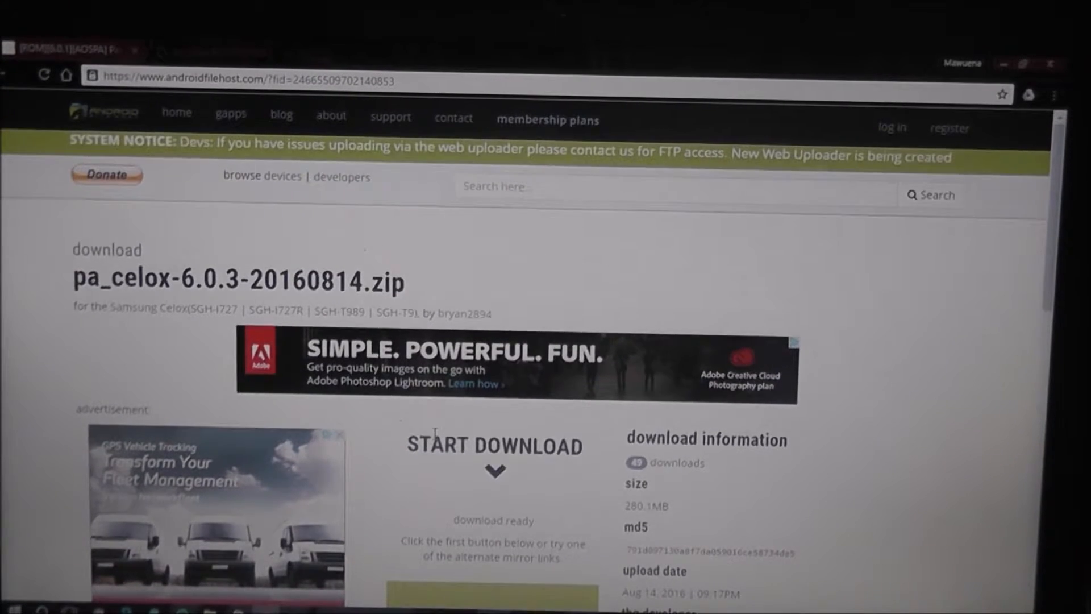
pyautogui.scroll(-3)
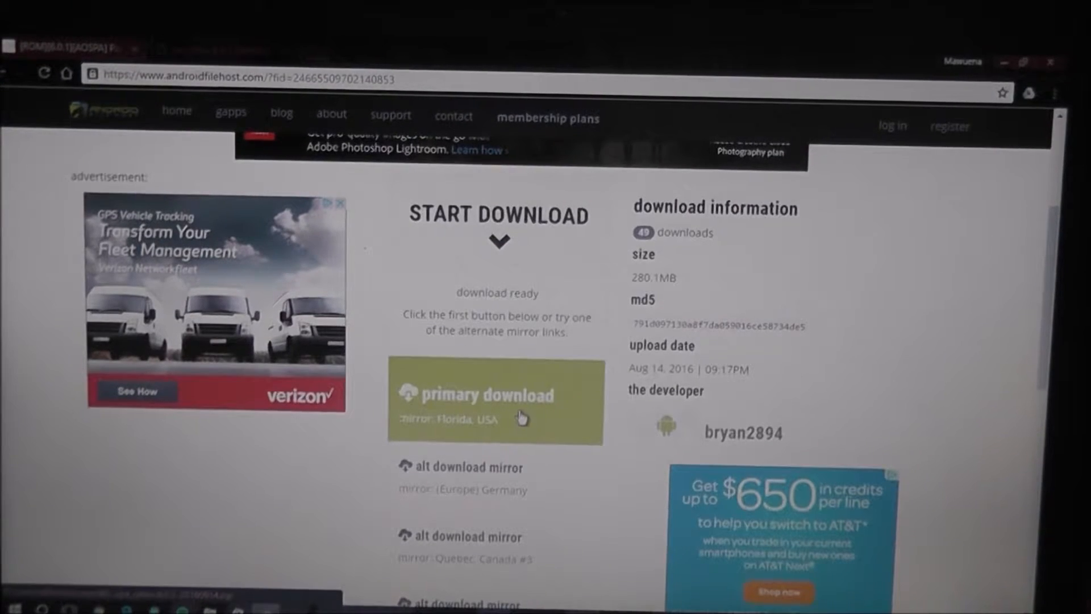
pyautogui.click(495, 400)
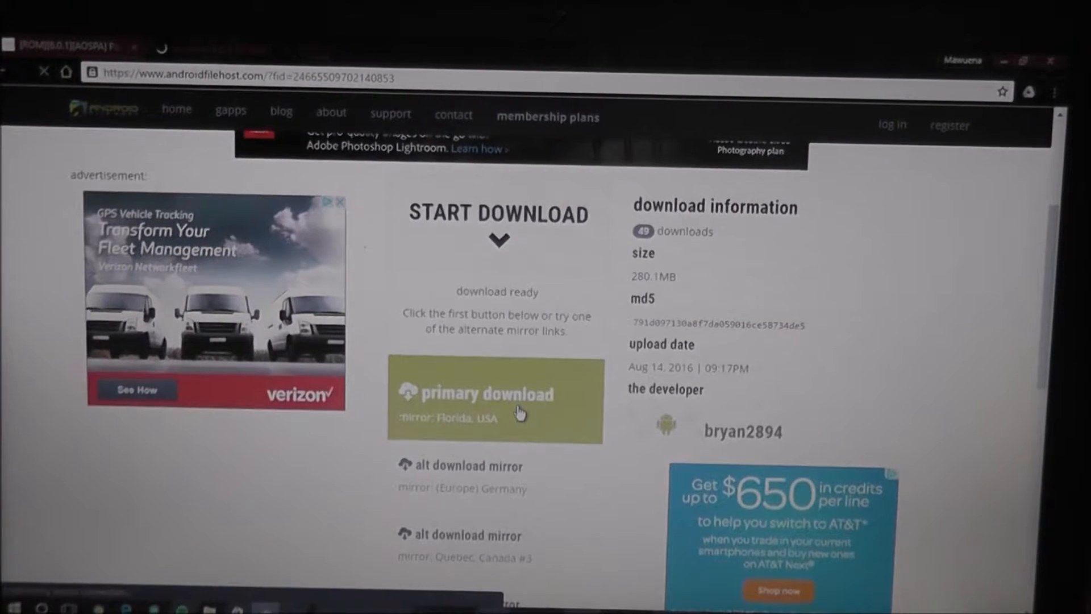
pyautogui.click(495, 400)
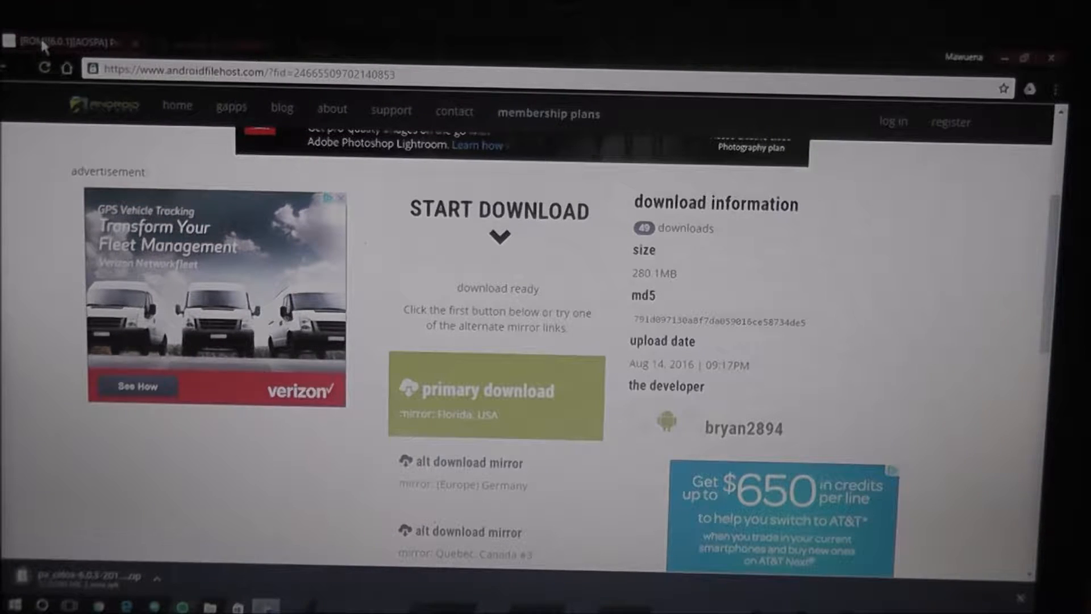
pyautogui.moveTo(76, 43)
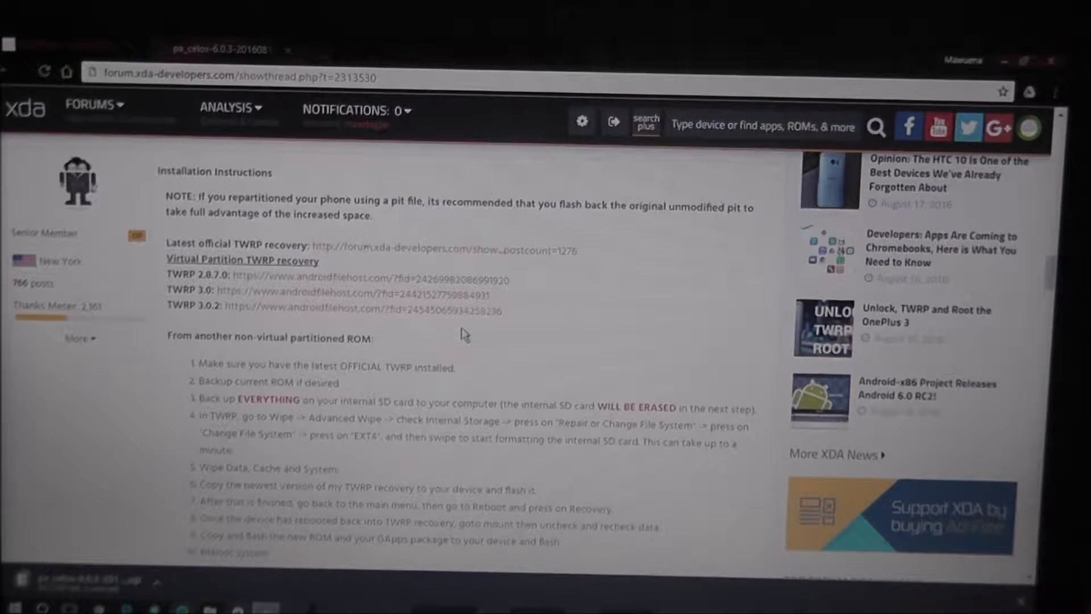
pyautogui.moveTo(403, 348)
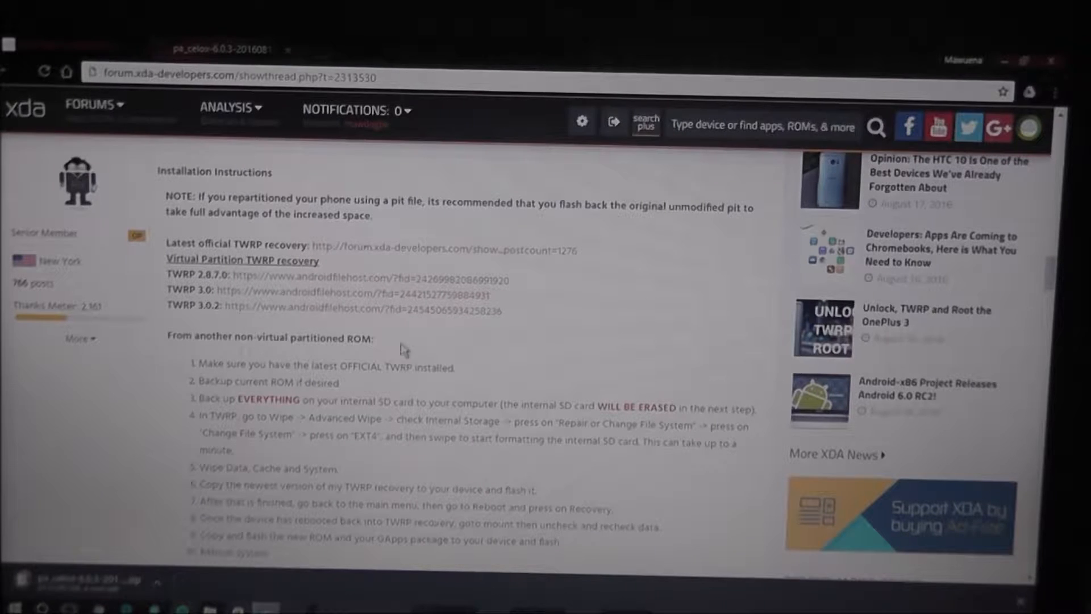
pyautogui.moveTo(167, 405)
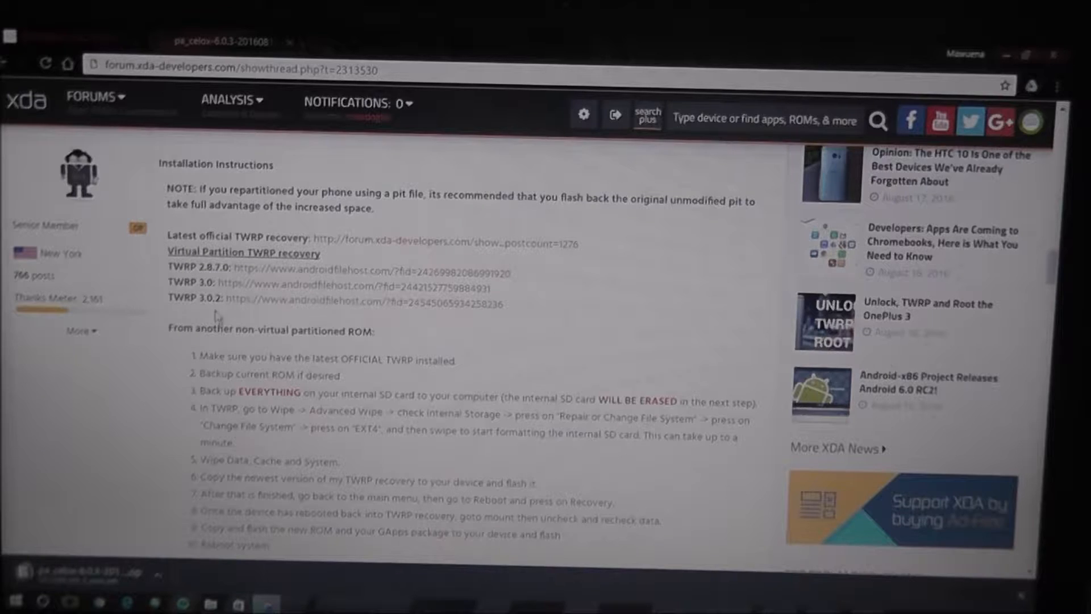
pyautogui.moveTo(223, 337)
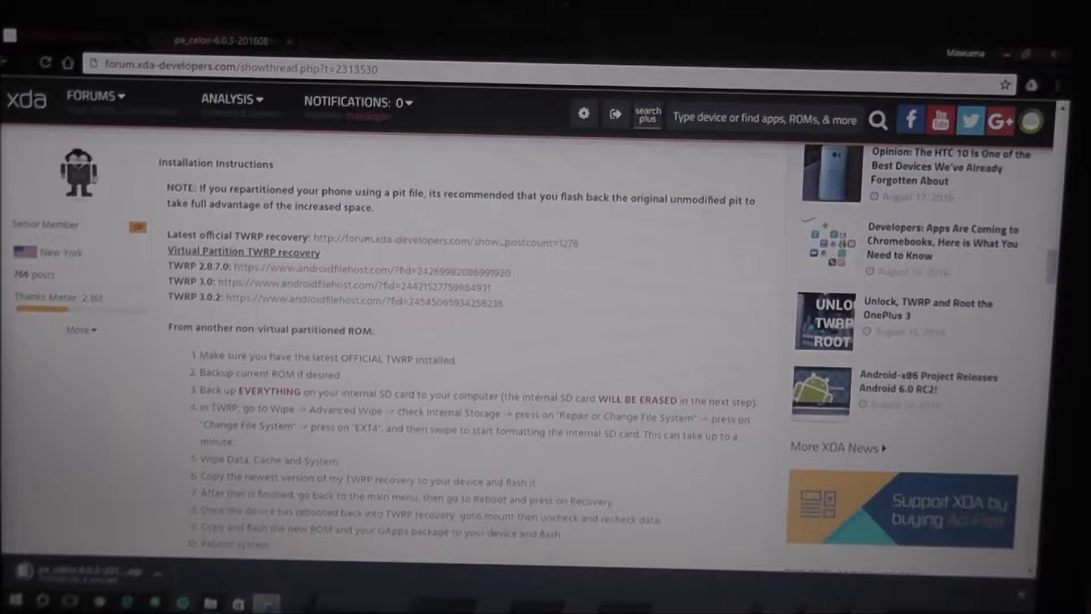
pyautogui.scroll(-3)
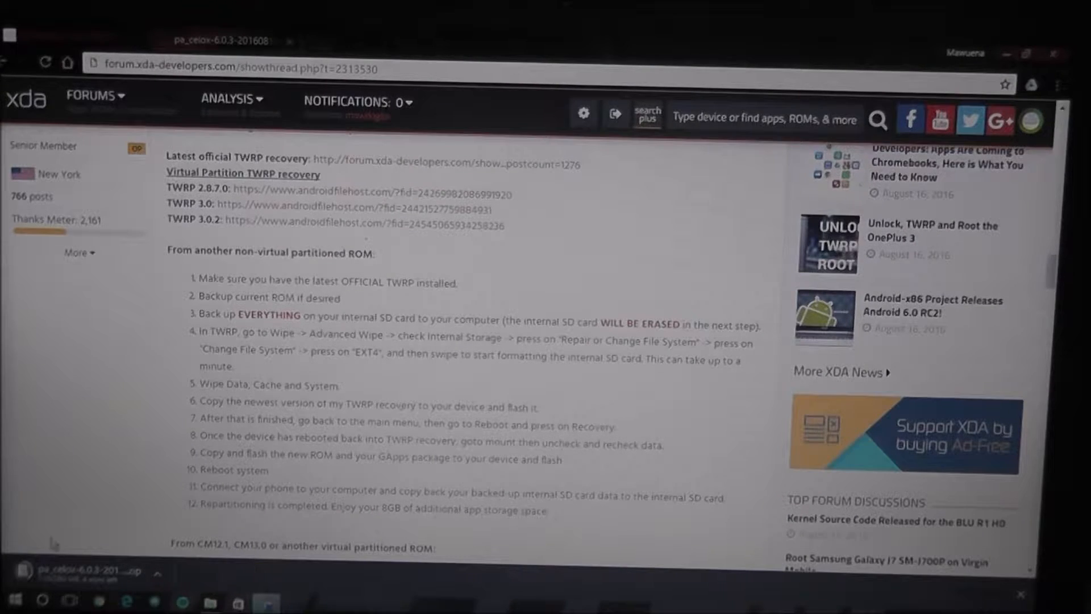
pyautogui.scroll(-3)
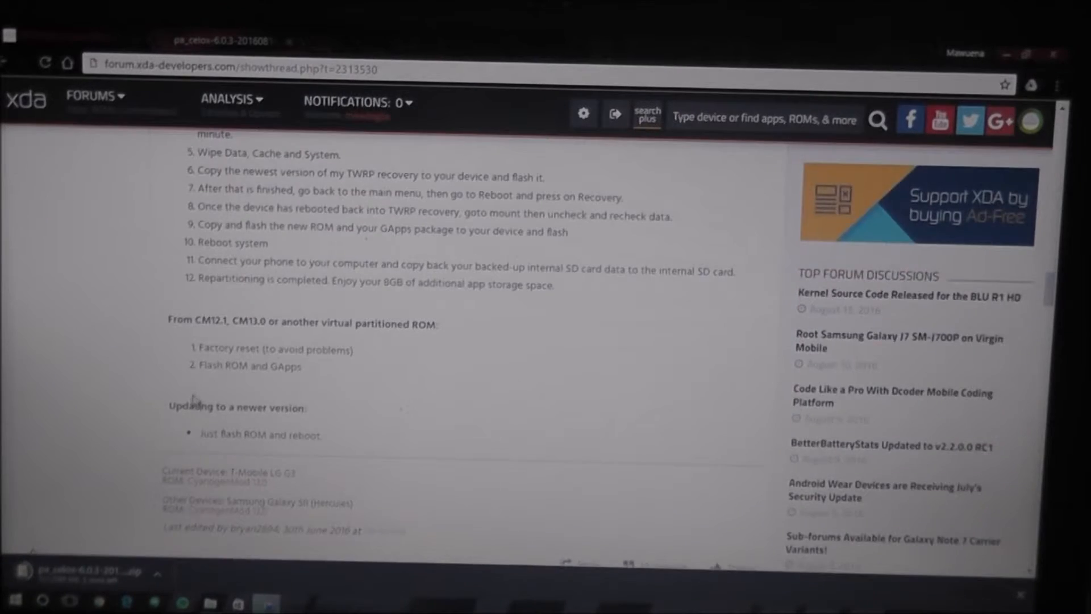
pyautogui.scroll(3)
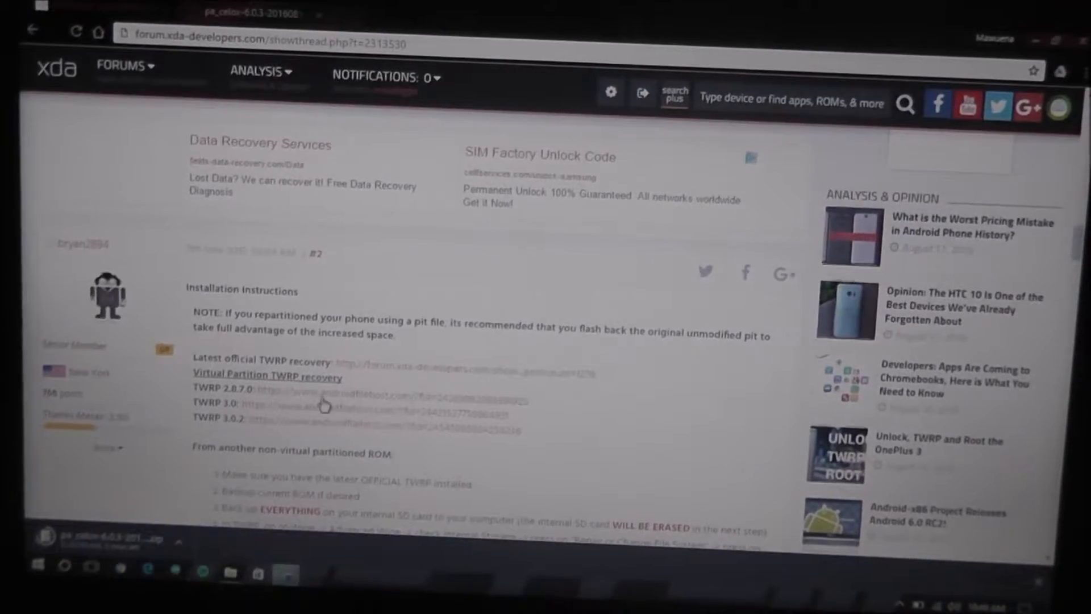
pyautogui.scroll(3)
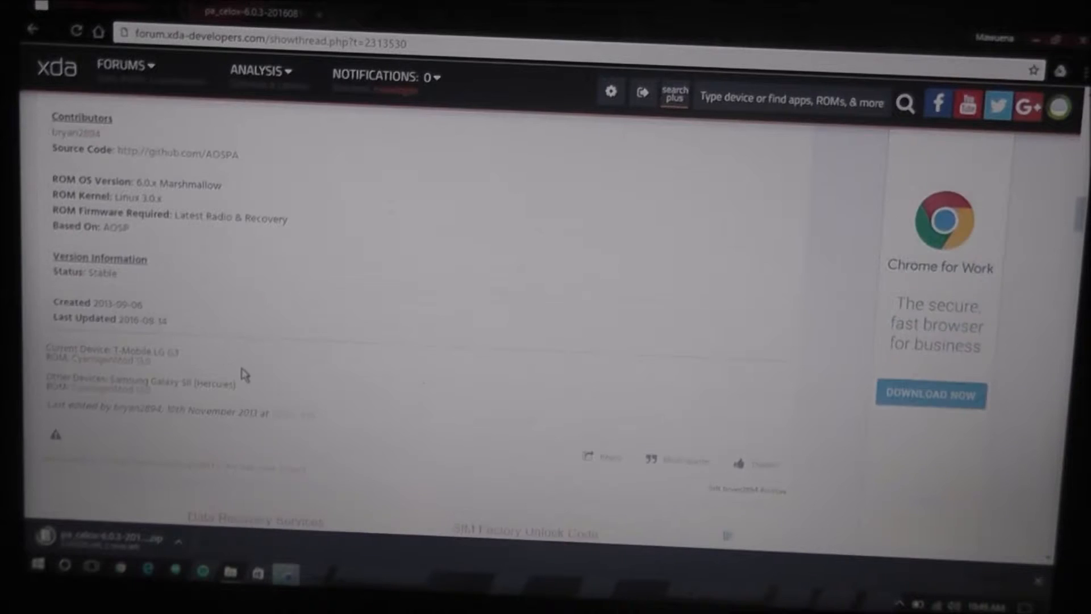
pyautogui.scroll(3)
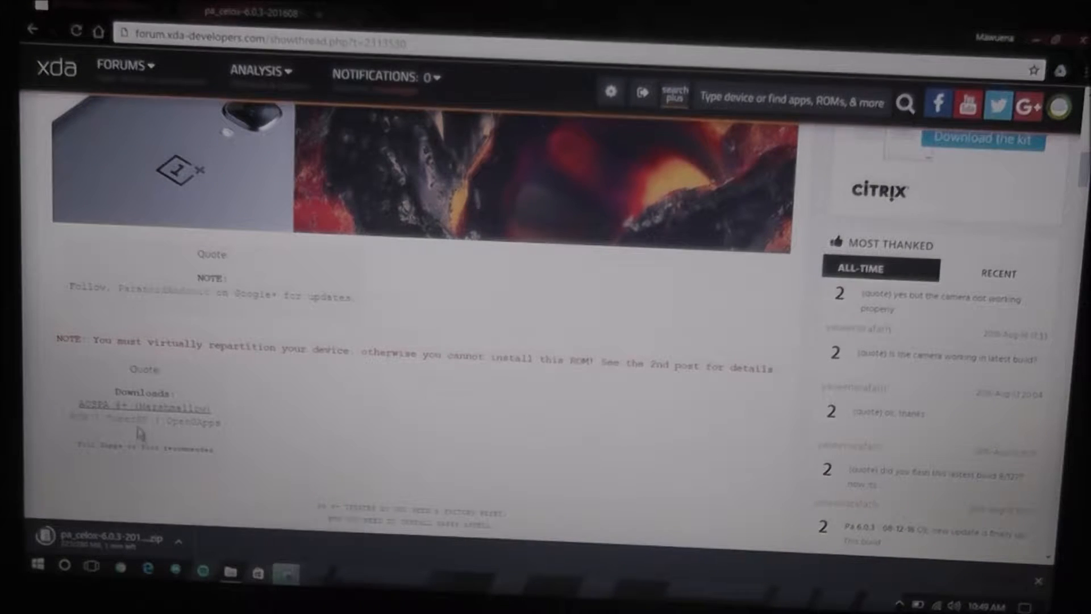
pyautogui.scroll(-3)
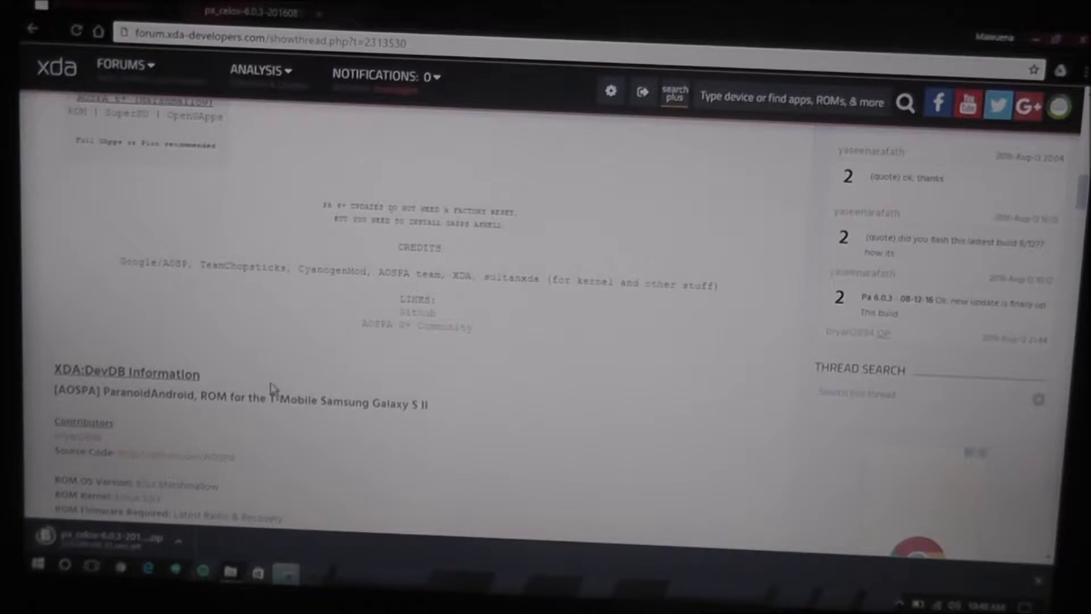
pyautogui.scroll(3)
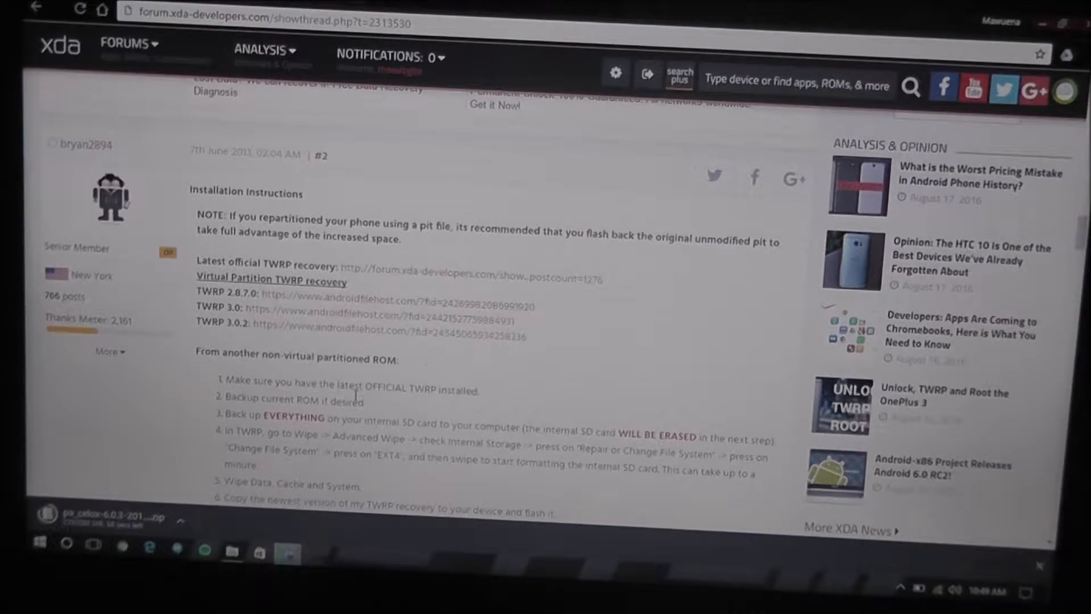
pyautogui.scroll(-3)
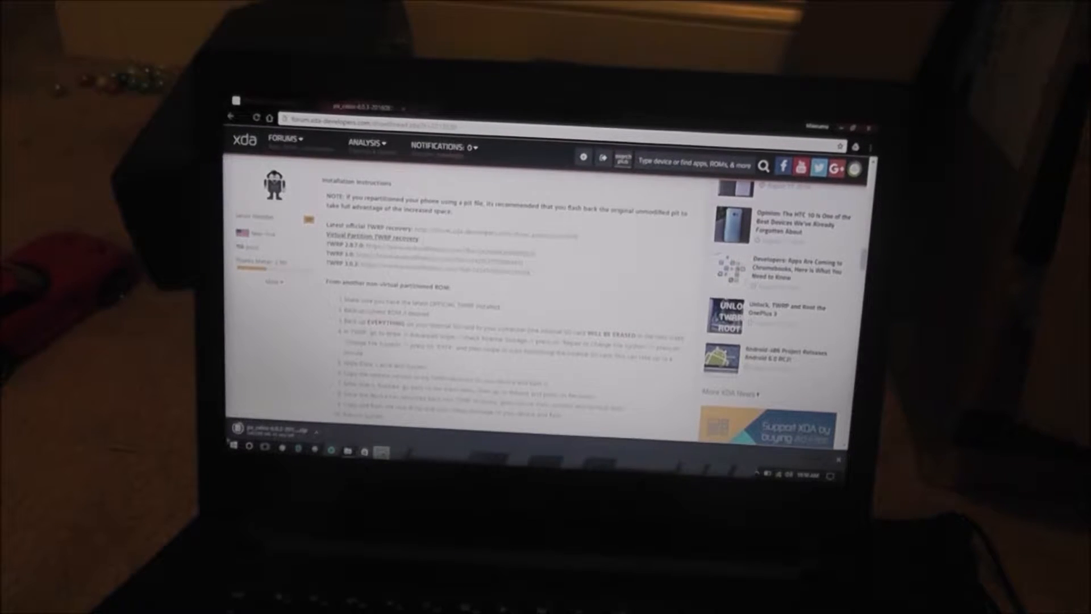
pyautogui.scroll(-3)
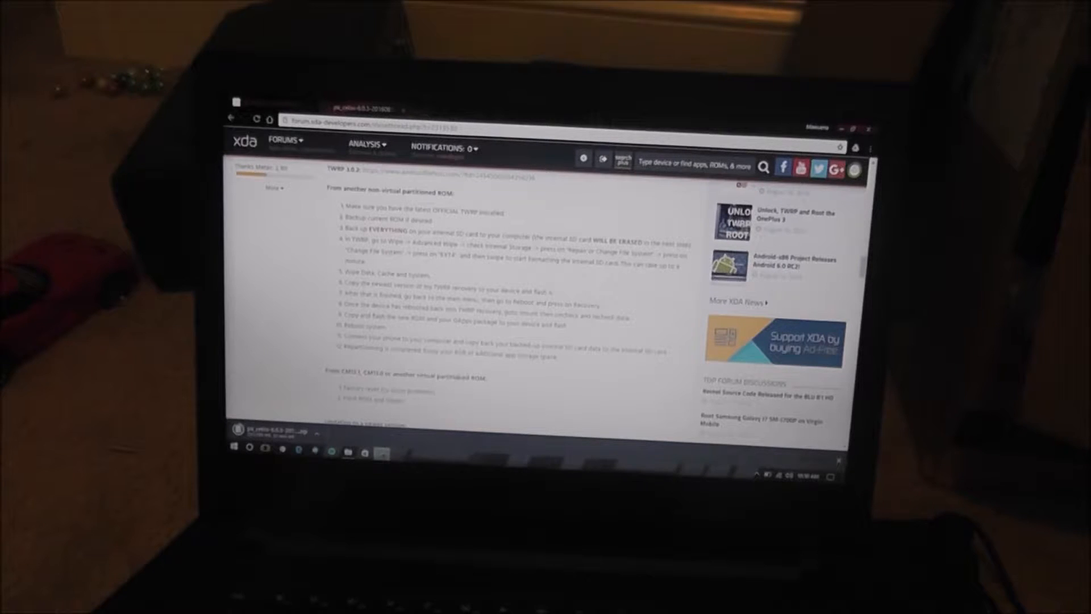
pyautogui.scroll(-3)
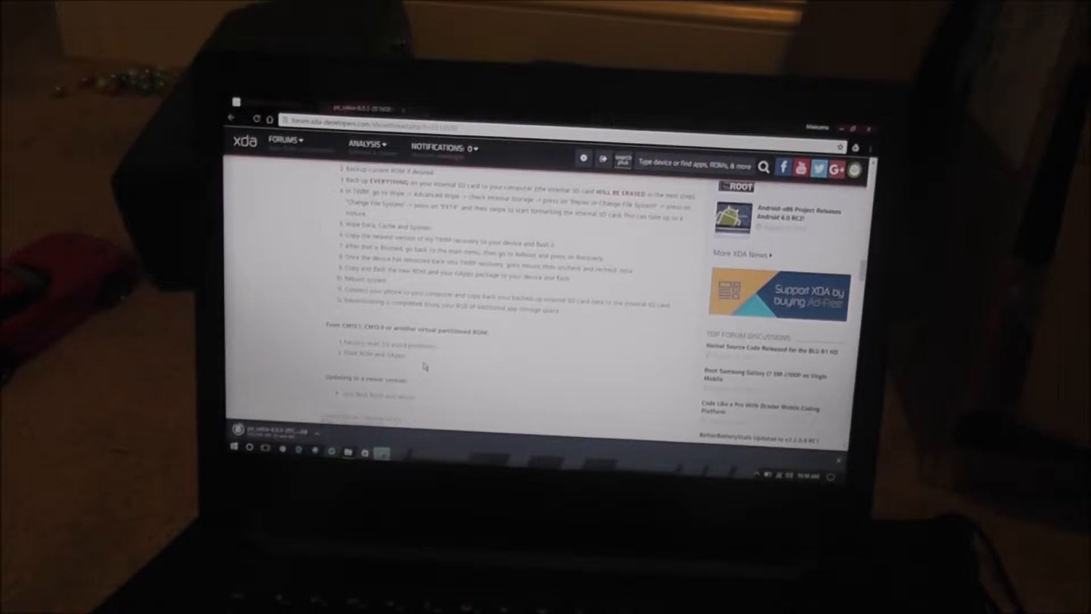